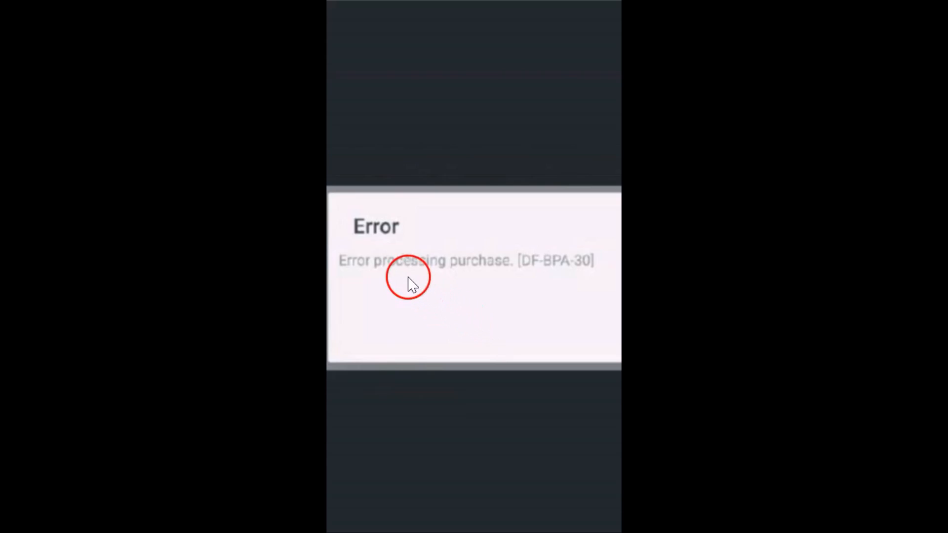
mouse_move(520, 269)
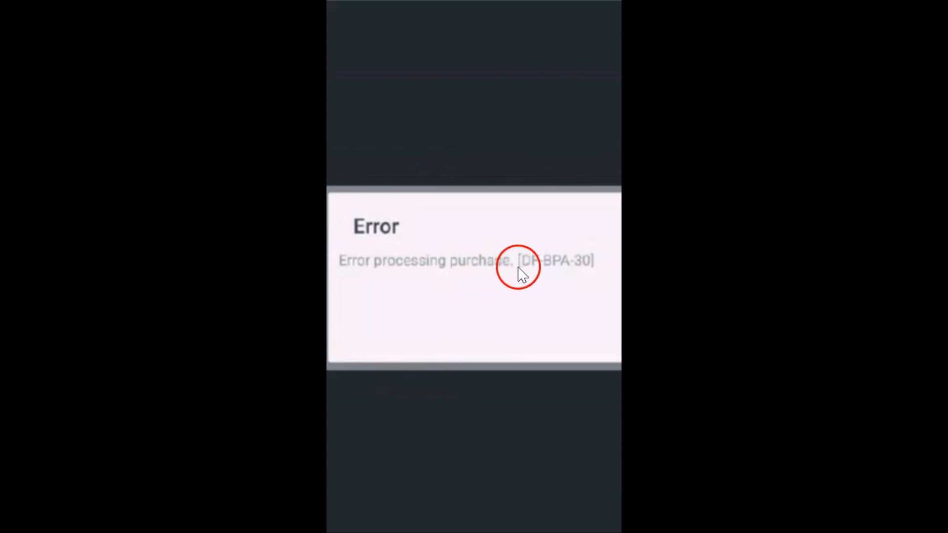
mouse_move(575, 273)
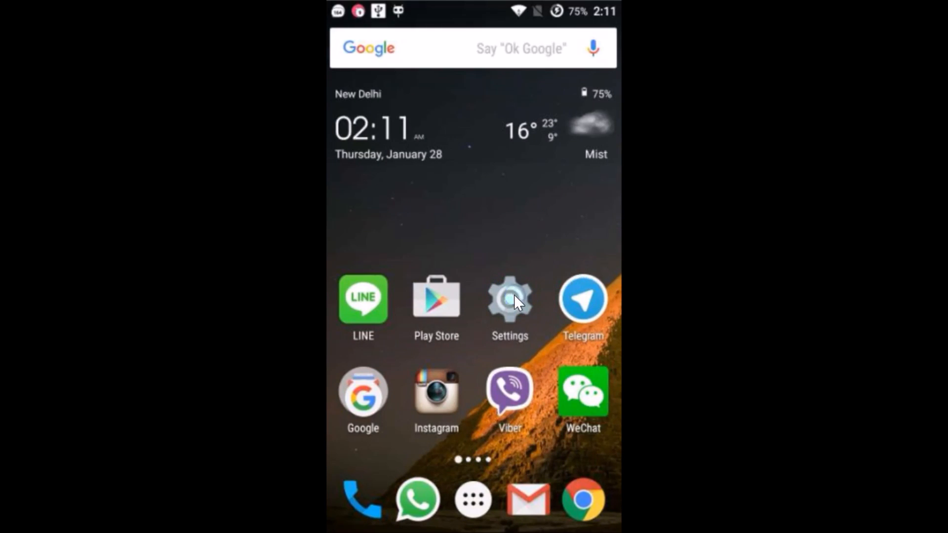
Go from the home screen into Settings and down to the Accounts list under Personal
click(509, 298)
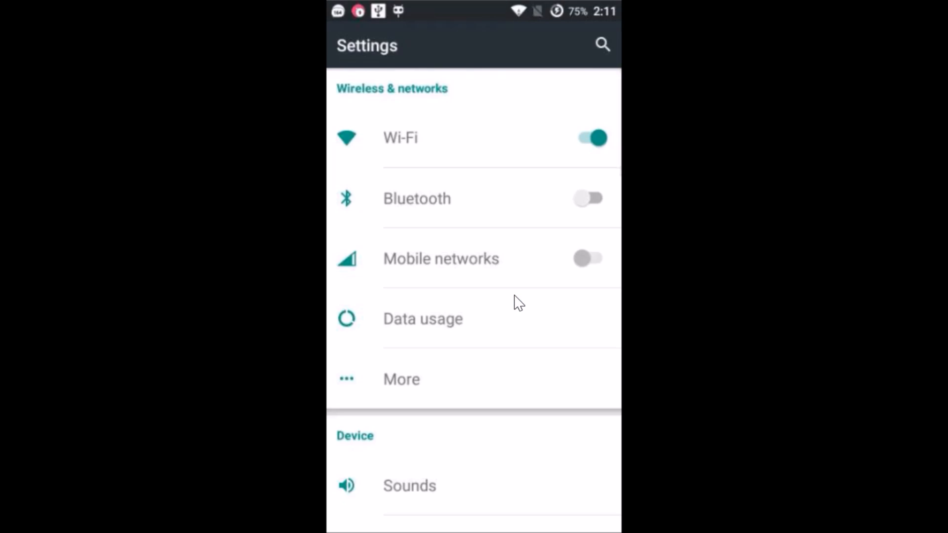
scroll(down, 3)
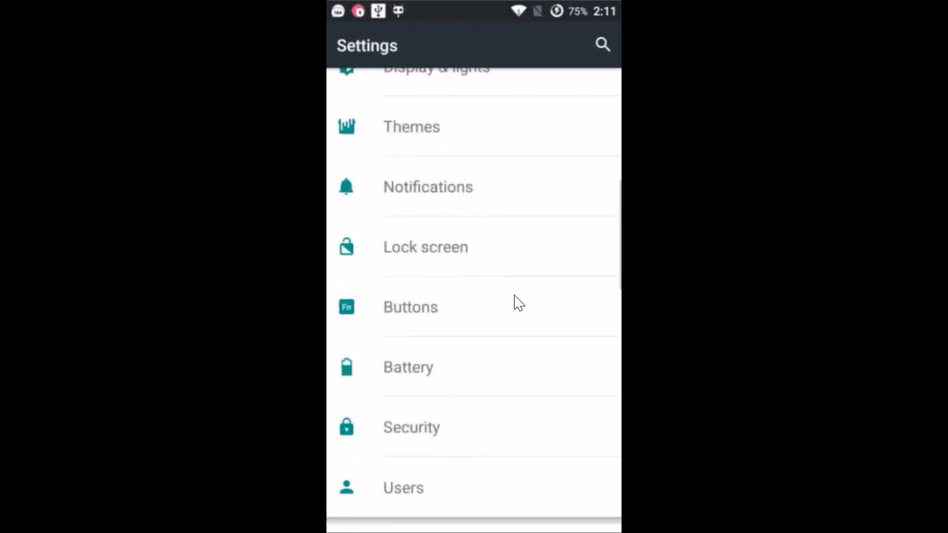
scroll(down, 3)
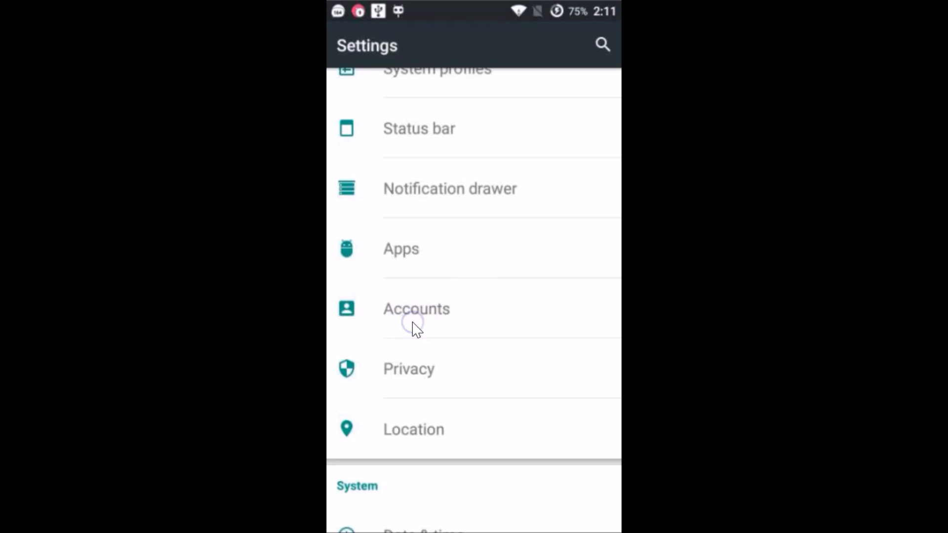
click(415, 308)
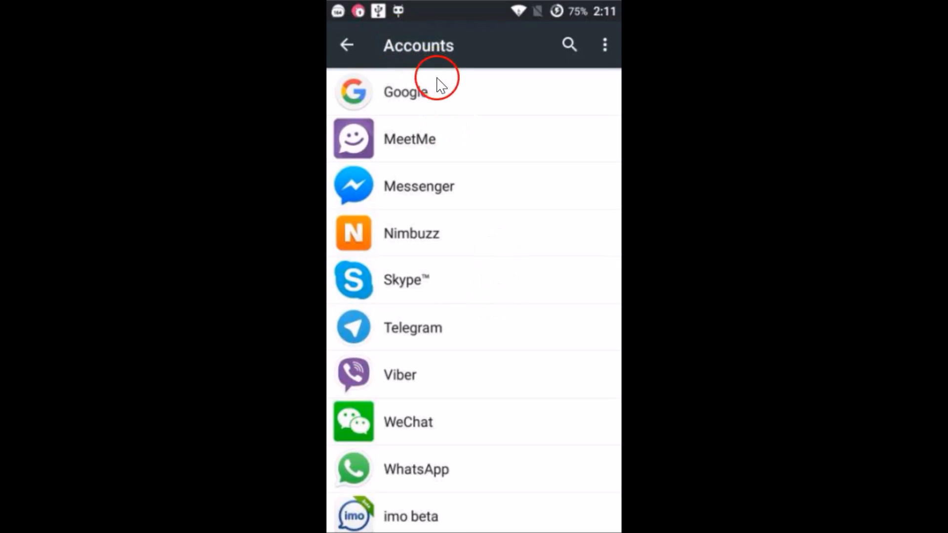
Reach the Google account's sync page and its overflow menu of account options
click(405, 92)
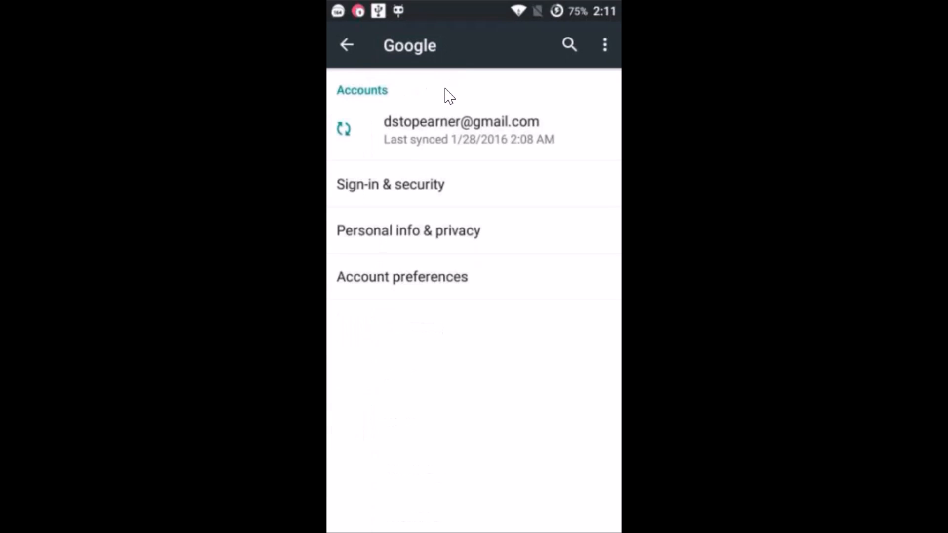
click(462, 130)
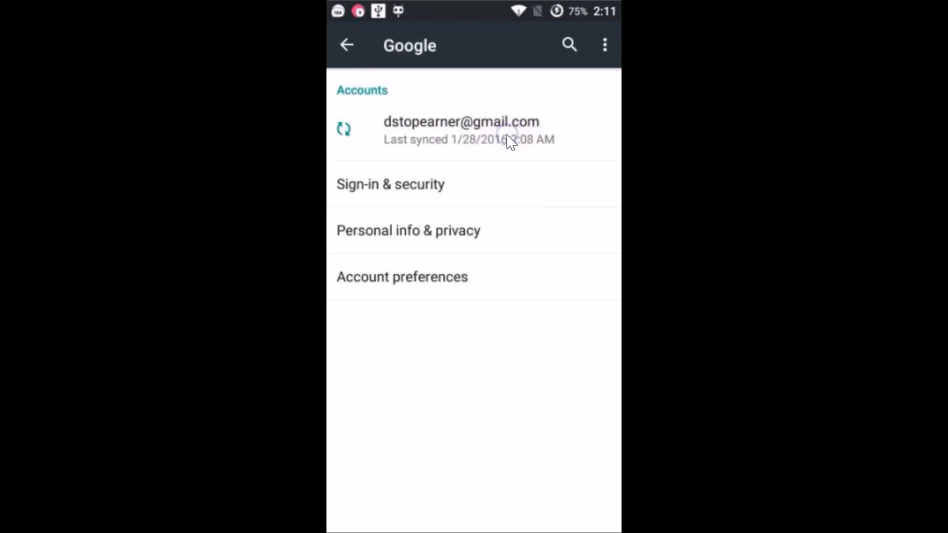
click(461, 129)
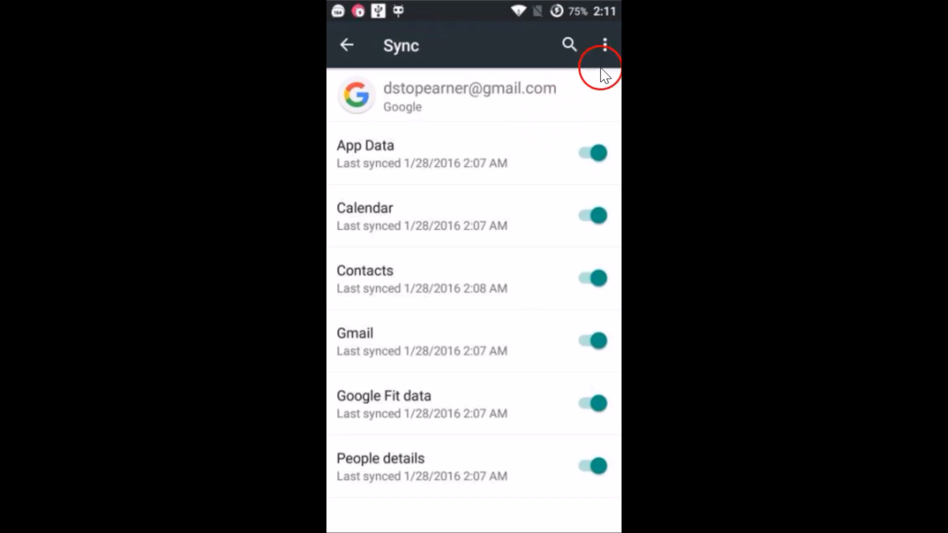
click(604, 44)
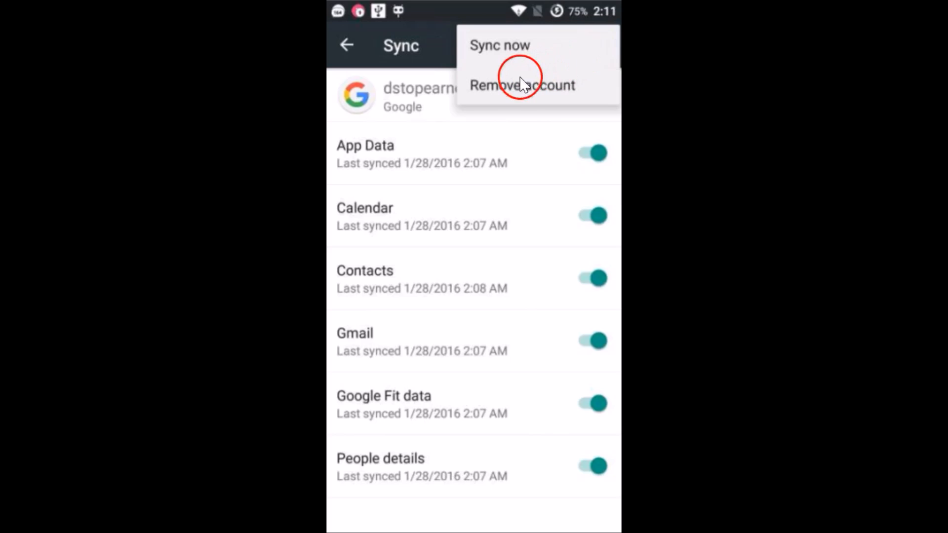
Remove the Google account with its data and return to the Accounts list without it
click(522, 85)
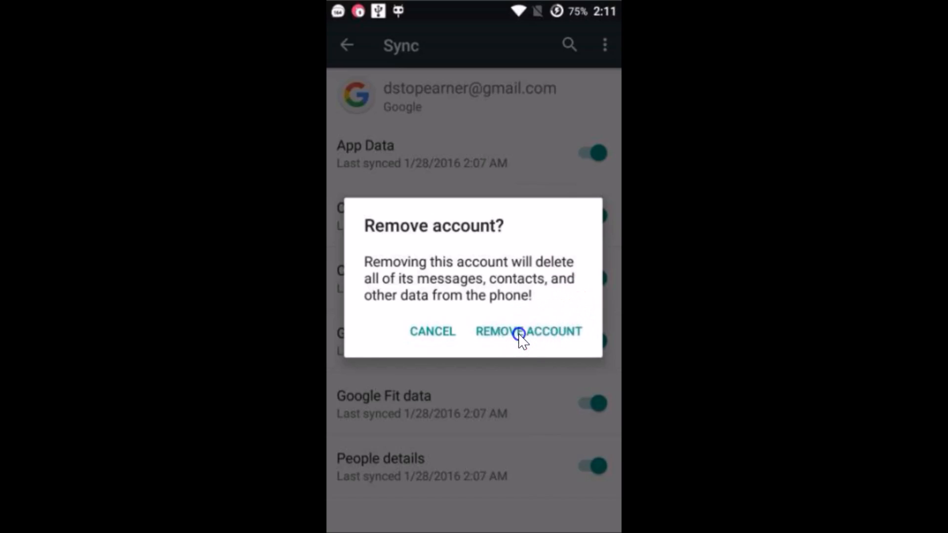
click(529, 332)
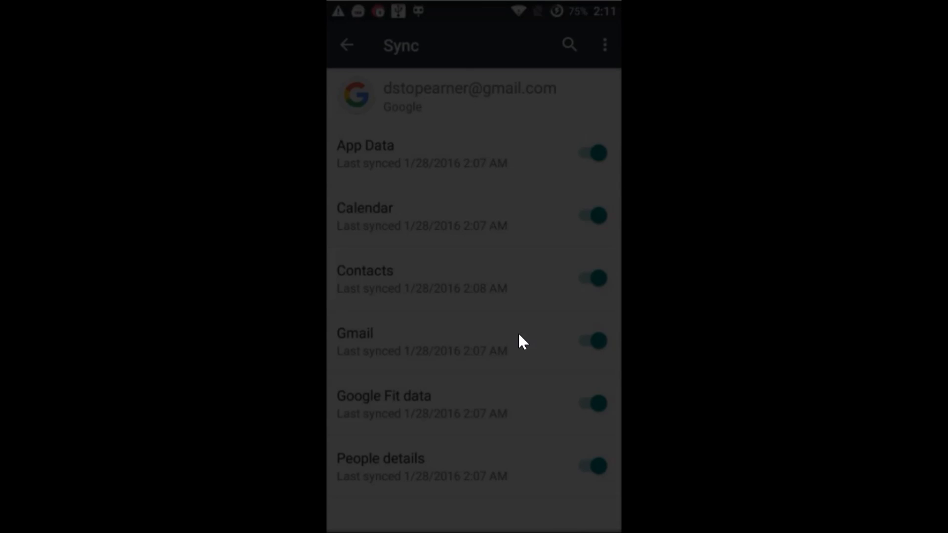
click(346, 44)
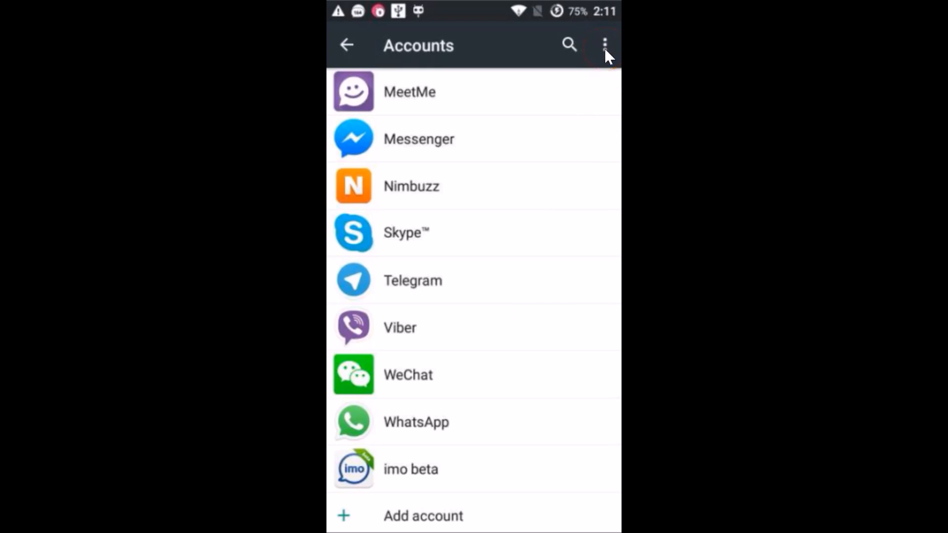
Uncheck Auto-sync data from the Accounts overflow menu, confirm with OK and verify it is off
click(605, 44)
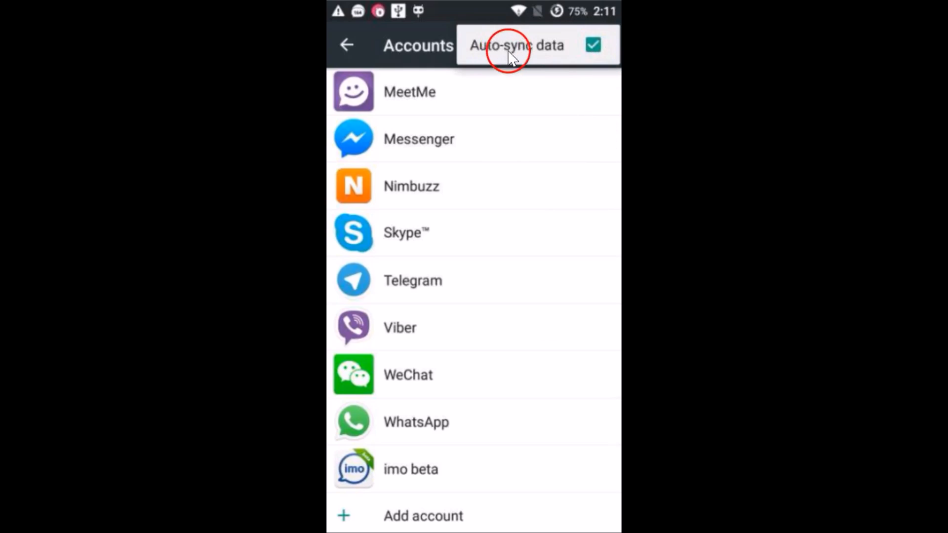
mouse_move(556, 49)
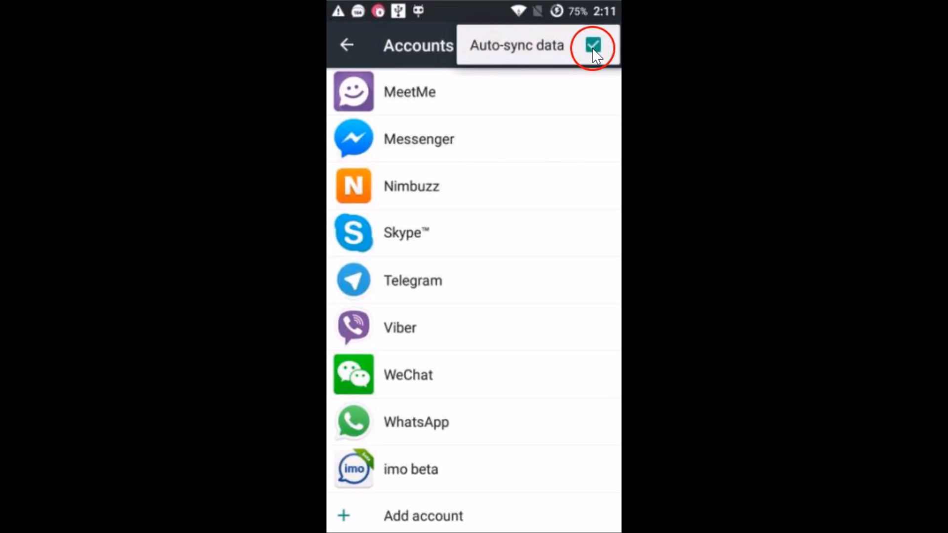
click(593, 48)
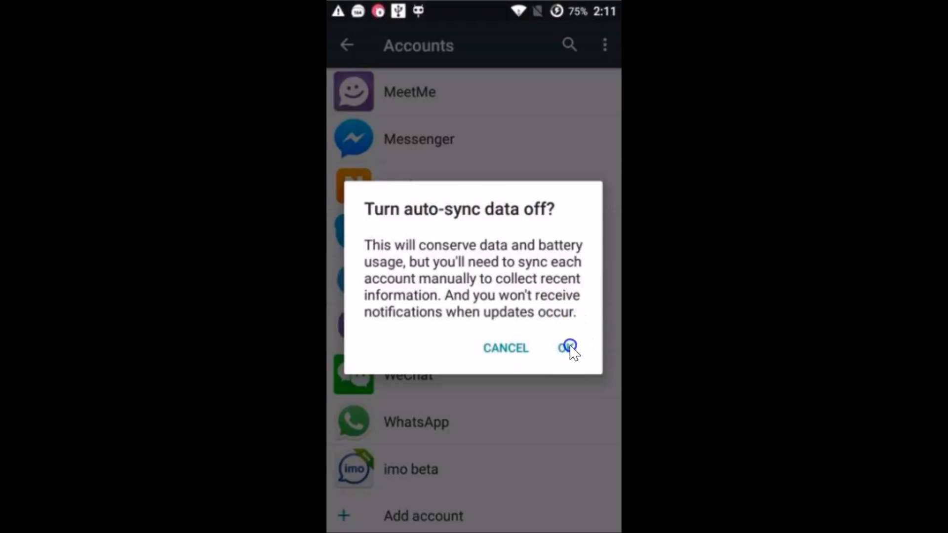
click(567, 349)
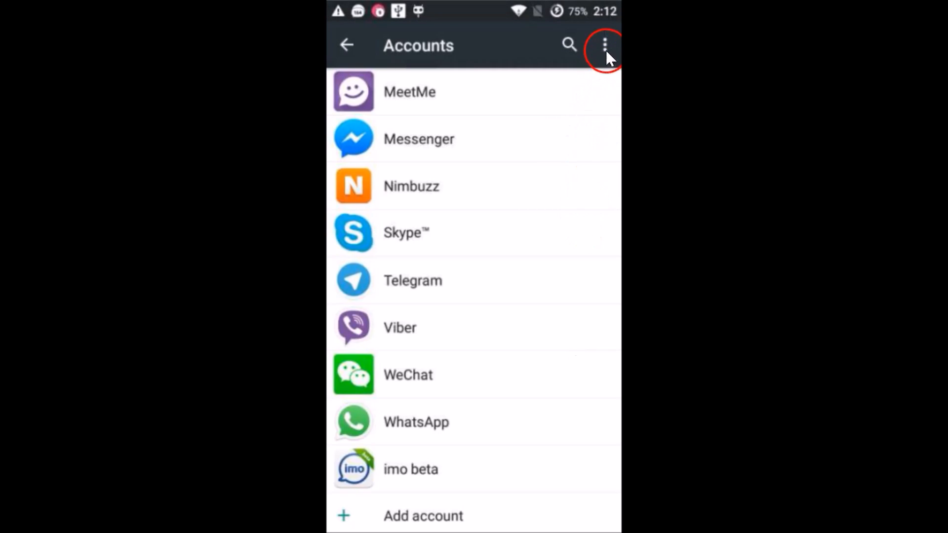
click(605, 45)
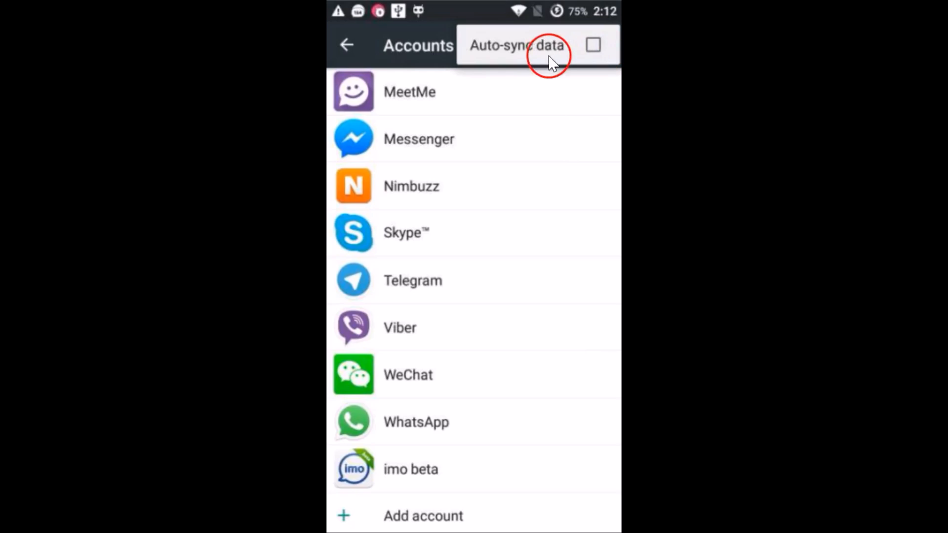
mouse_move(587, 62)
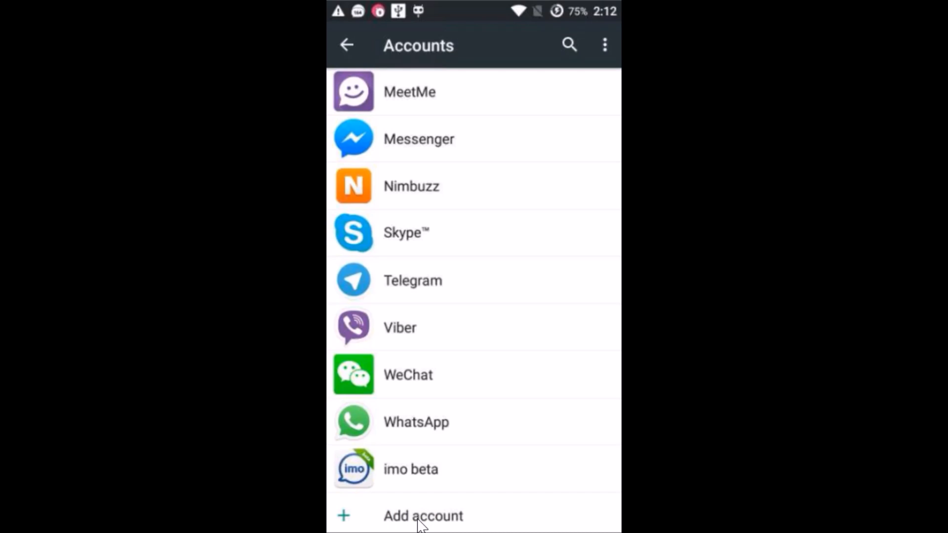
Start adding a new account and choose Google as the account type
click(423, 515)
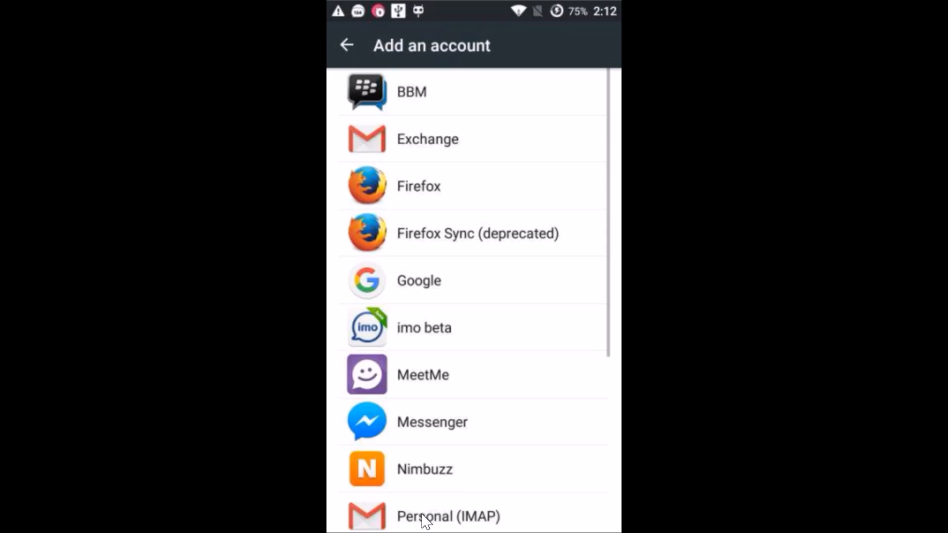
click(419, 280)
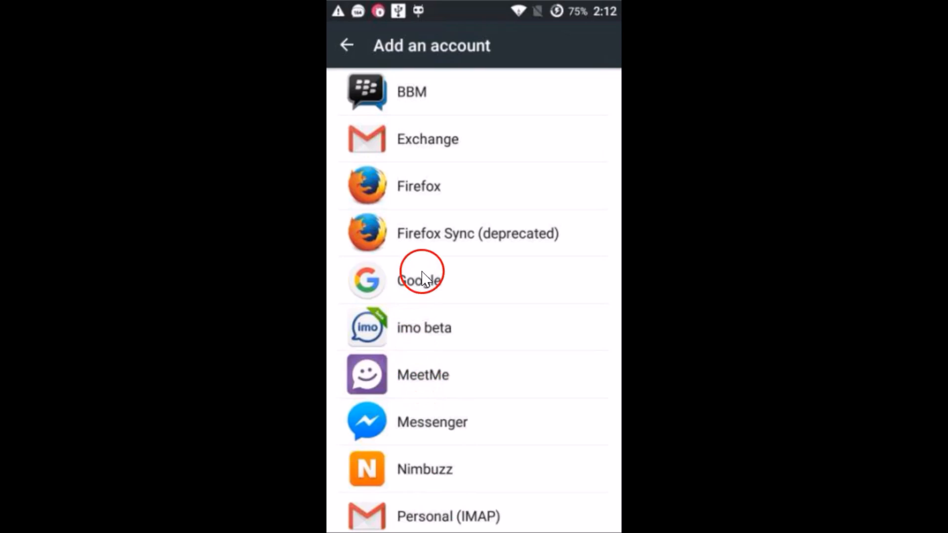
click(420, 280)
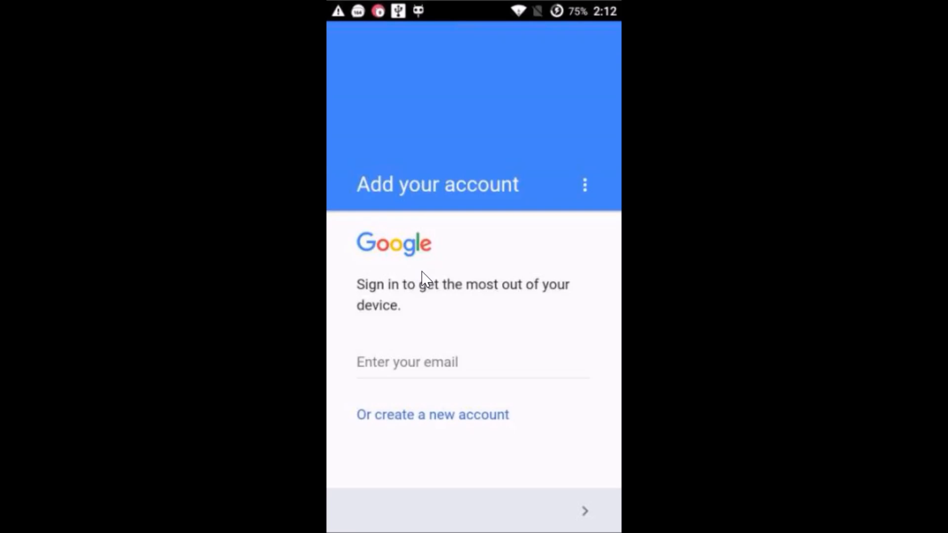
click(473, 361)
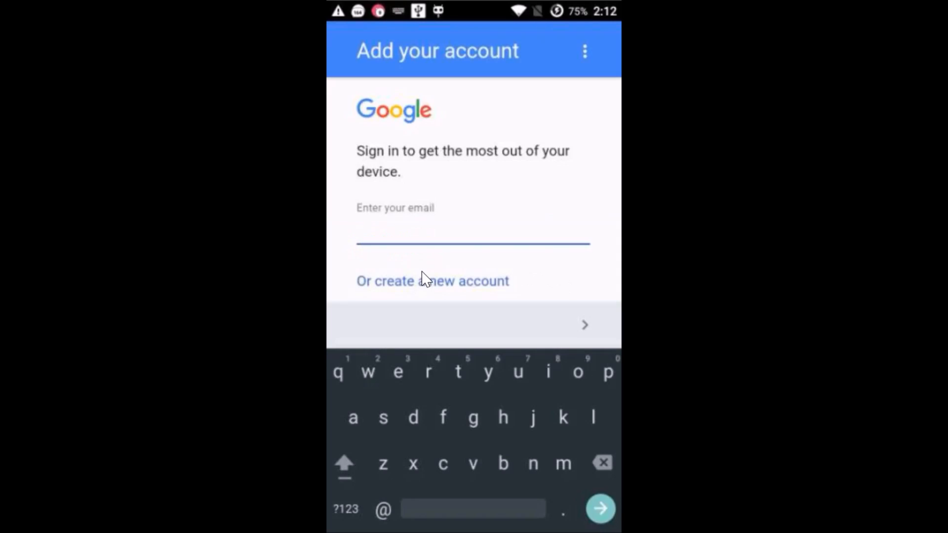
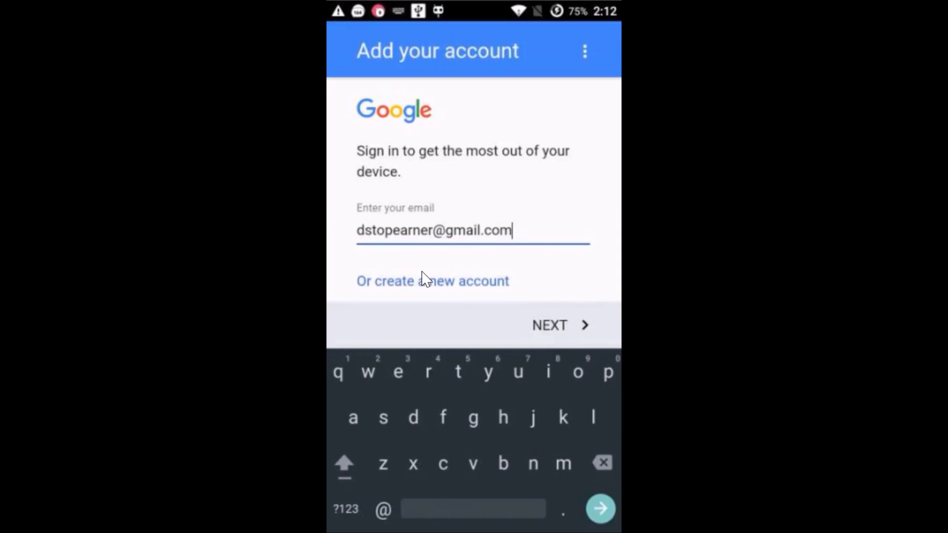
click(551, 325)
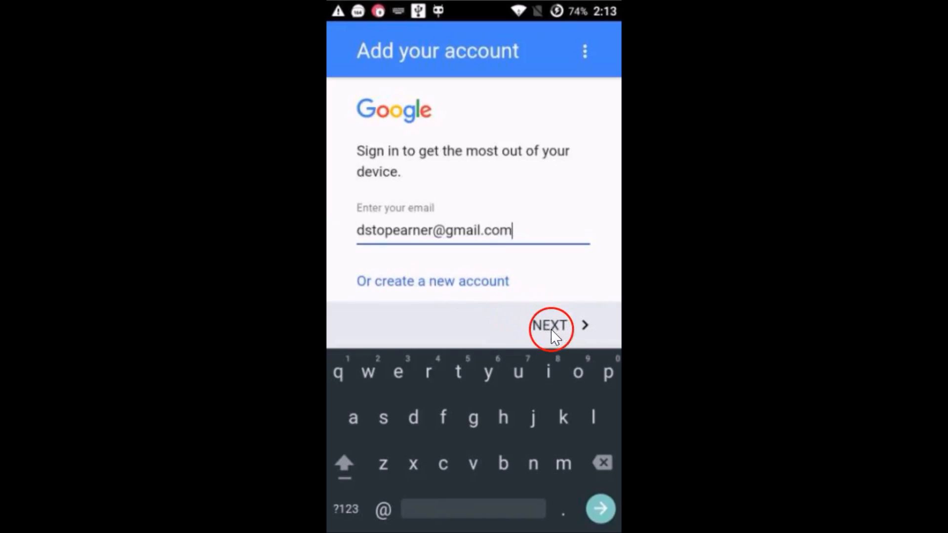
click(550, 325)
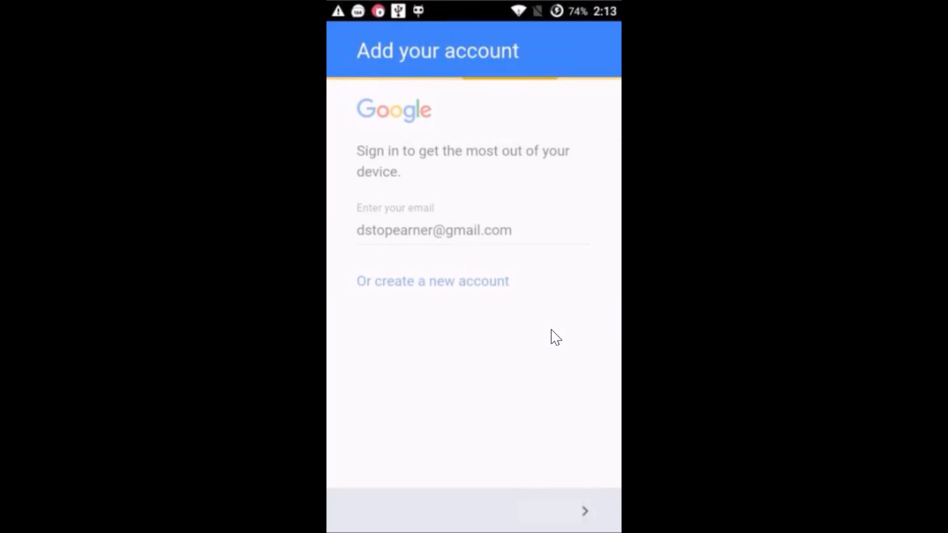
Enter the account password and continue signing in to the Terms of Service screen
click(584, 511)
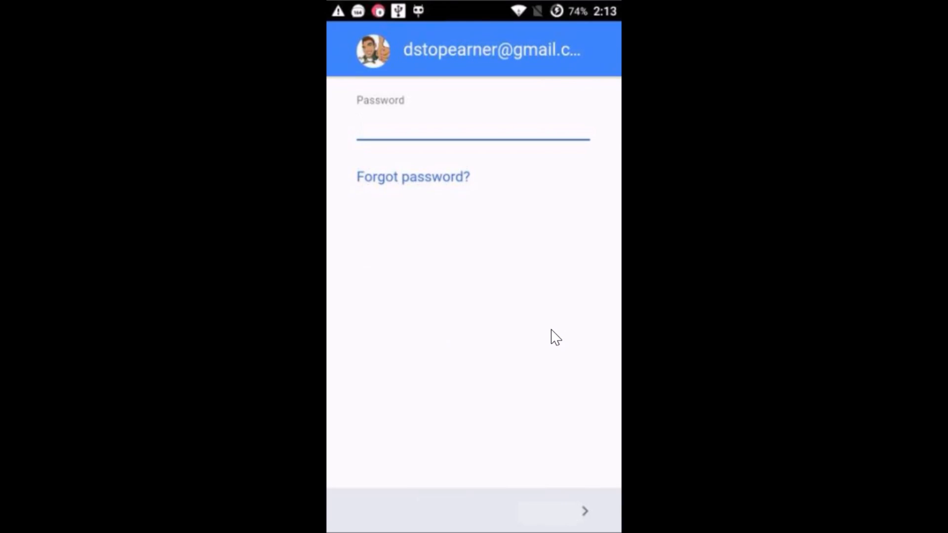
click(472, 131)
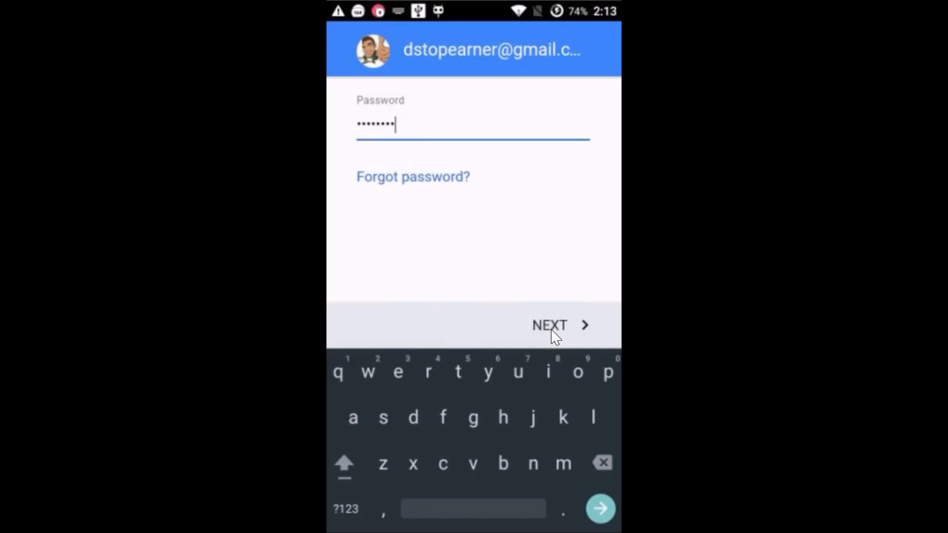
click(556, 325)
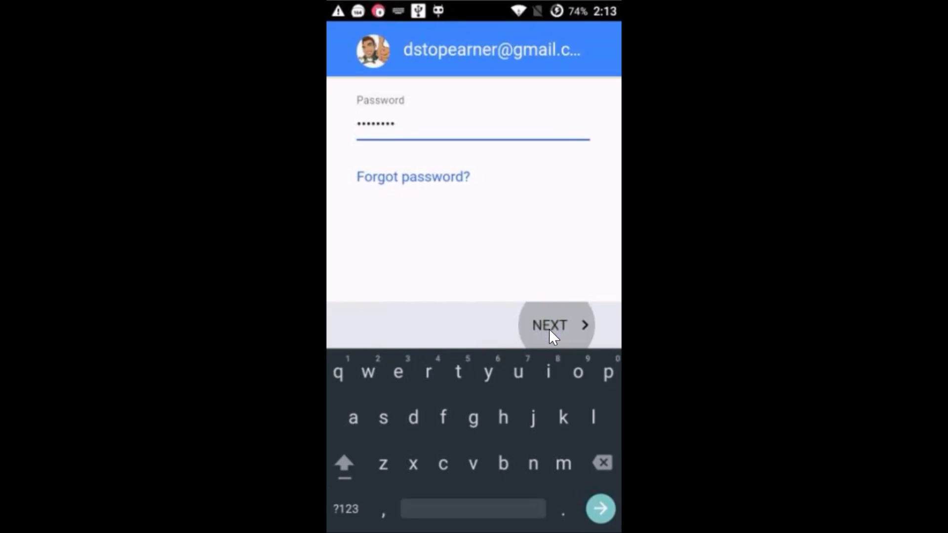
click(549, 325)
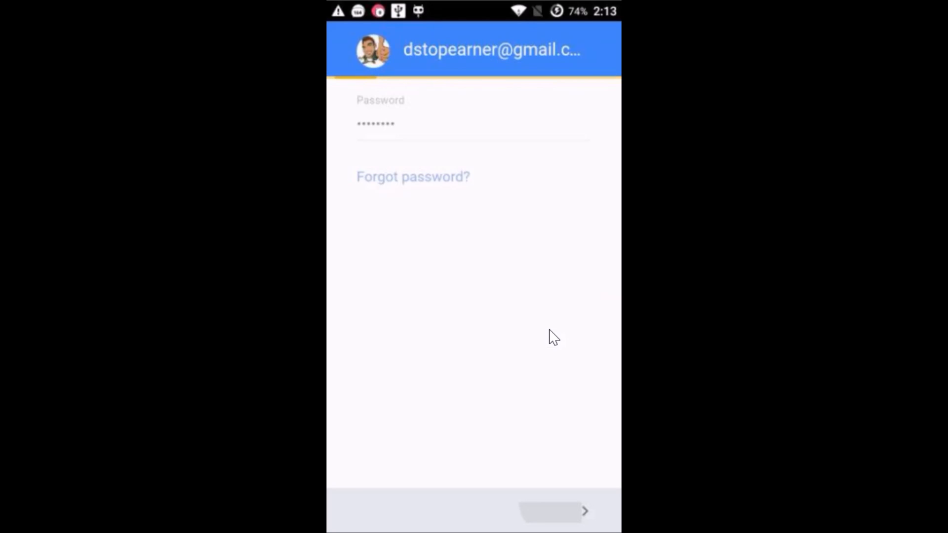
click(551, 511)
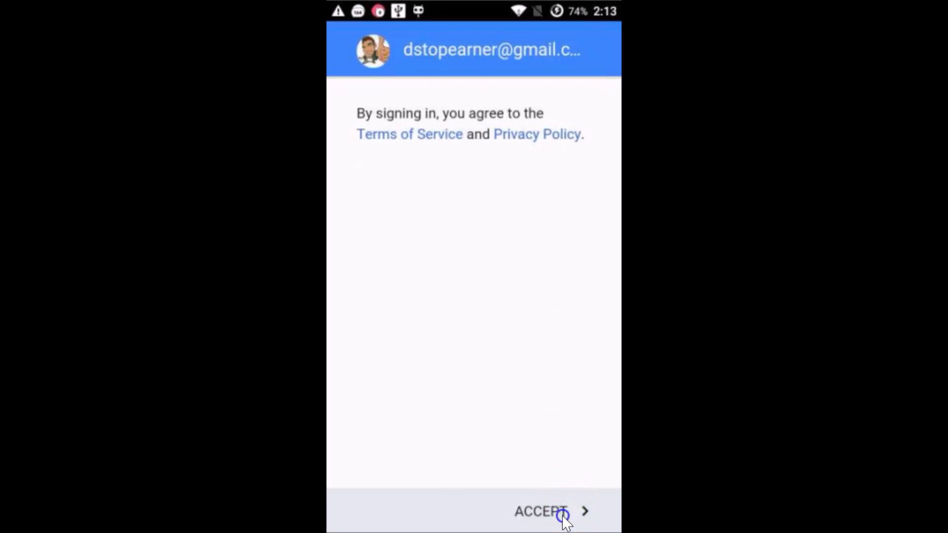
Accept the terms and pass Google services with device backup left ticked, reaching payment setup
click(542, 511)
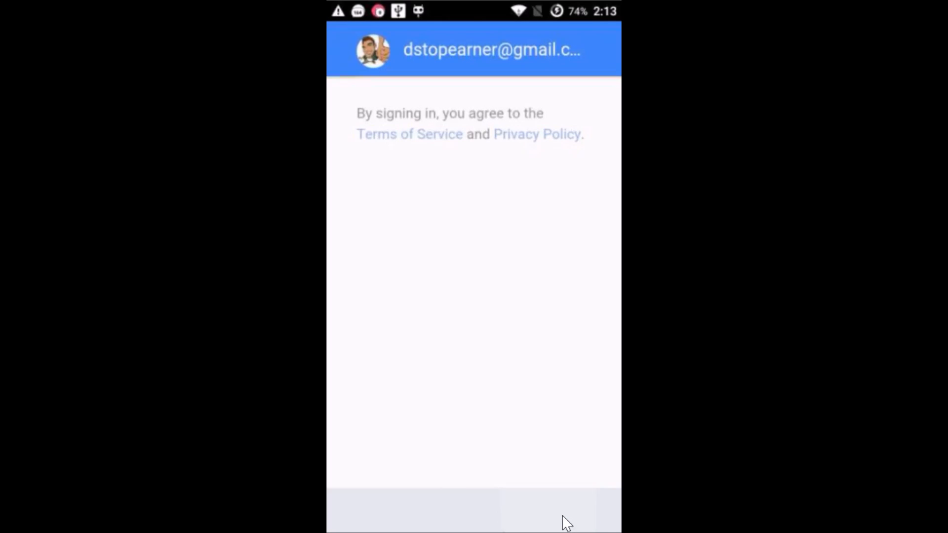
click(562, 511)
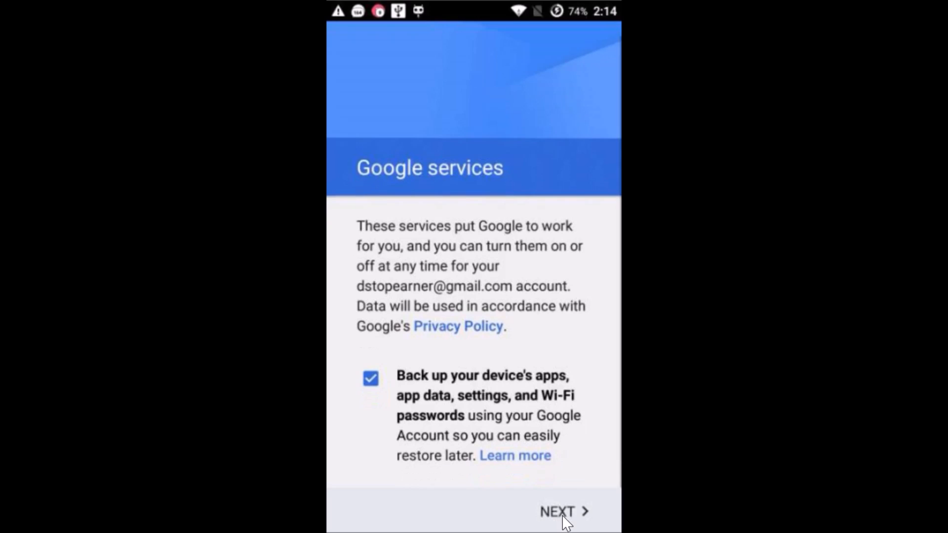
click(563, 511)
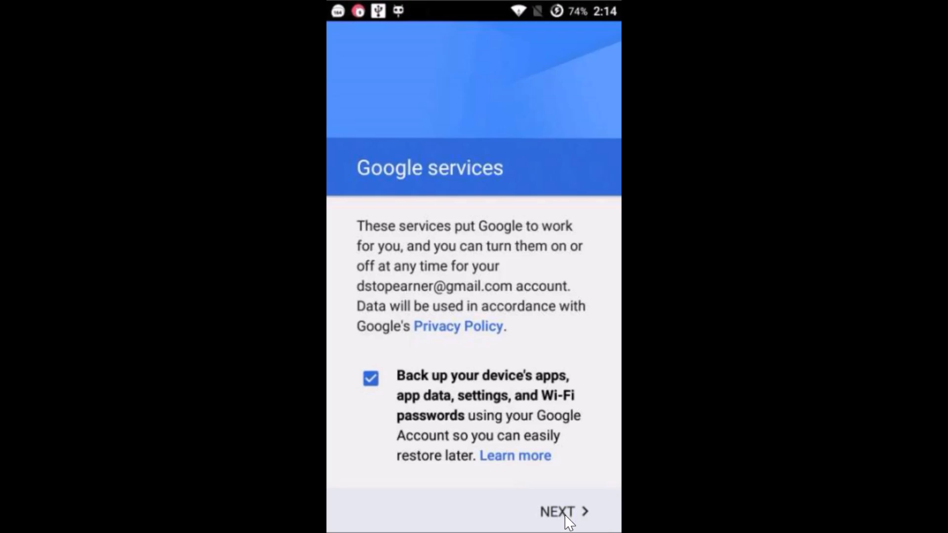
click(562, 510)
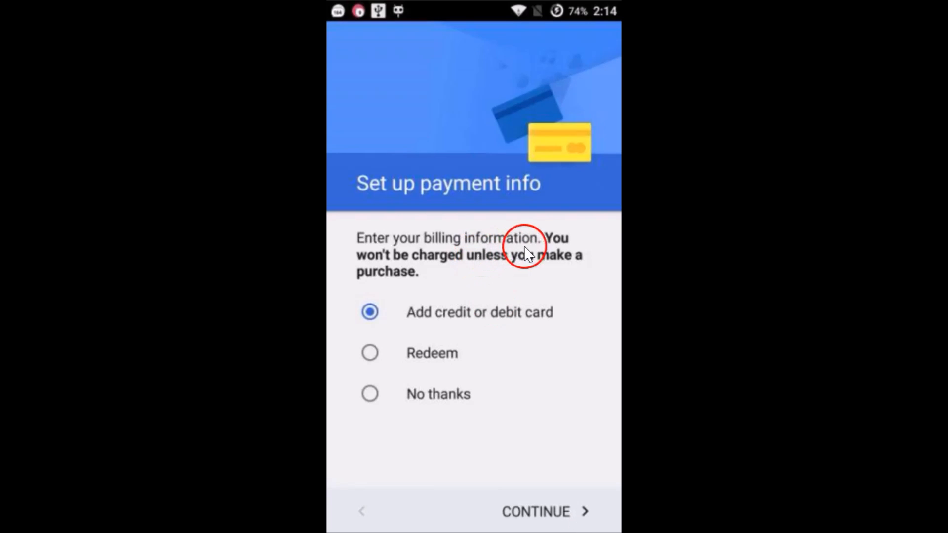
mouse_move(456, 394)
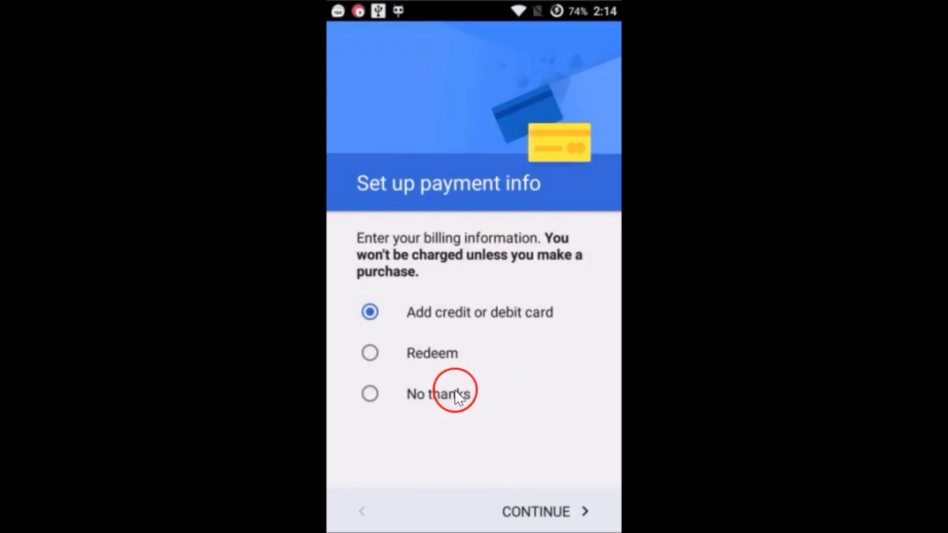
Choose No thanks for payment info and continue, finishing with Google back in Accounts
click(370, 394)
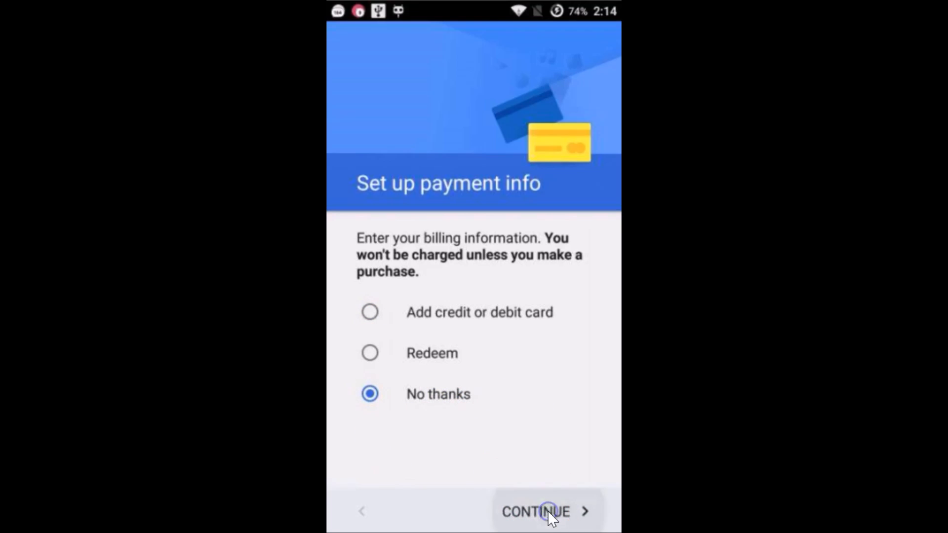
click(536, 511)
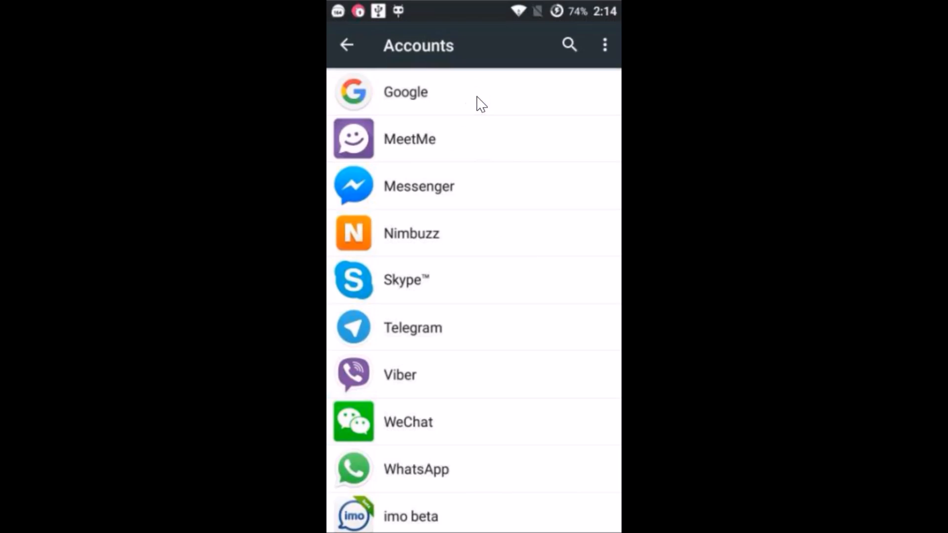
Run Sync now on the re-added Google account, syncing Contacts, Gmail and Fit, then go back
click(405, 91)
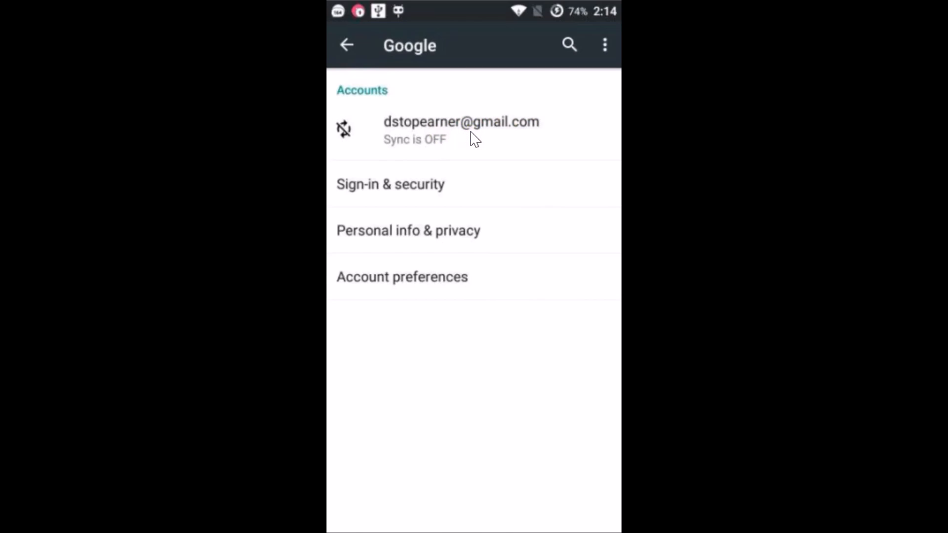
click(461, 130)
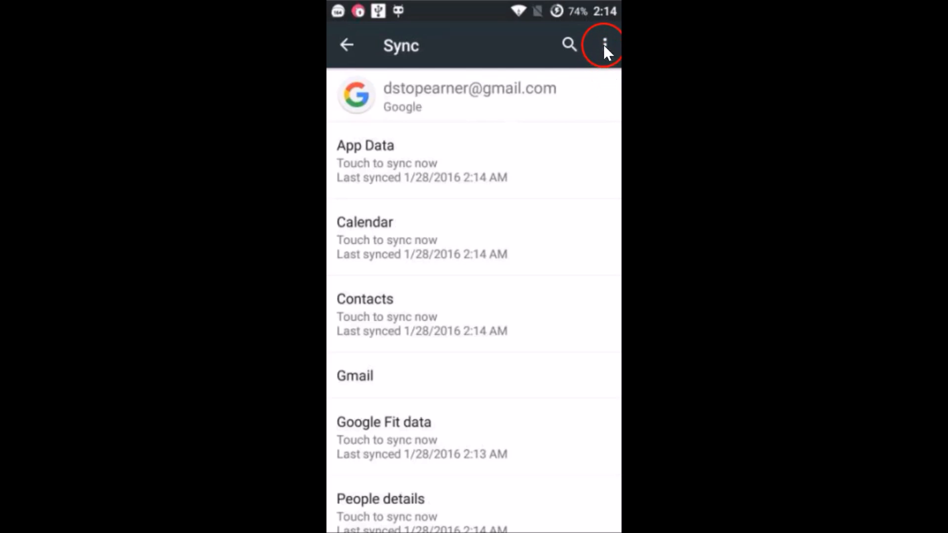
click(606, 45)
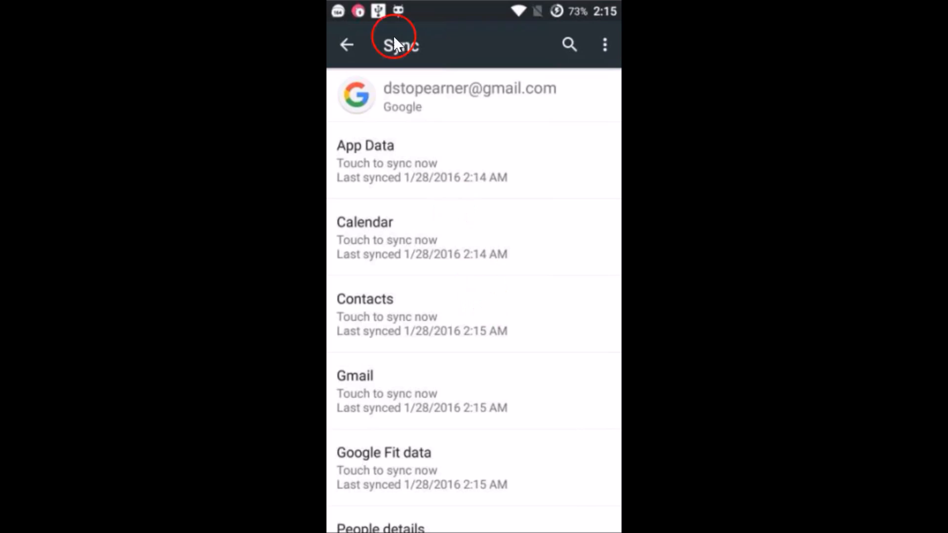
click(347, 45)
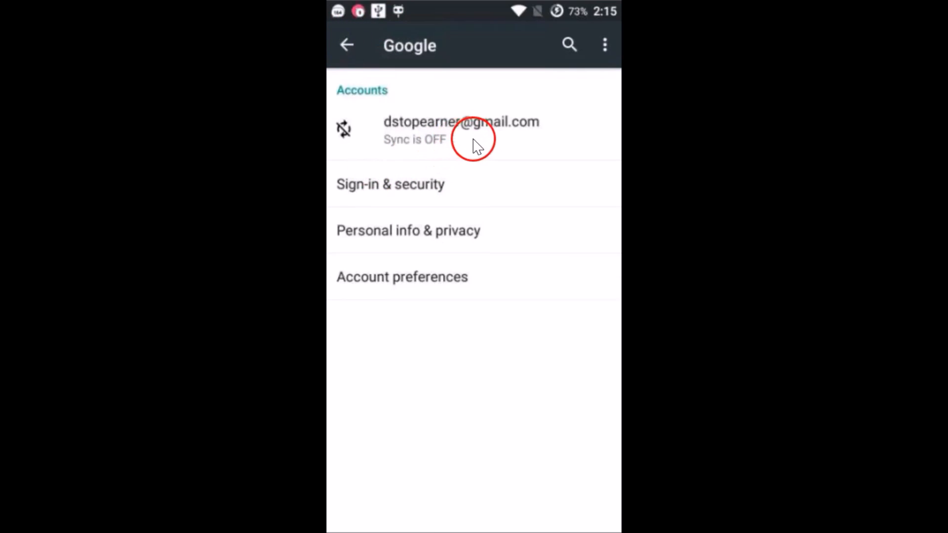
mouse_move(496, 150)
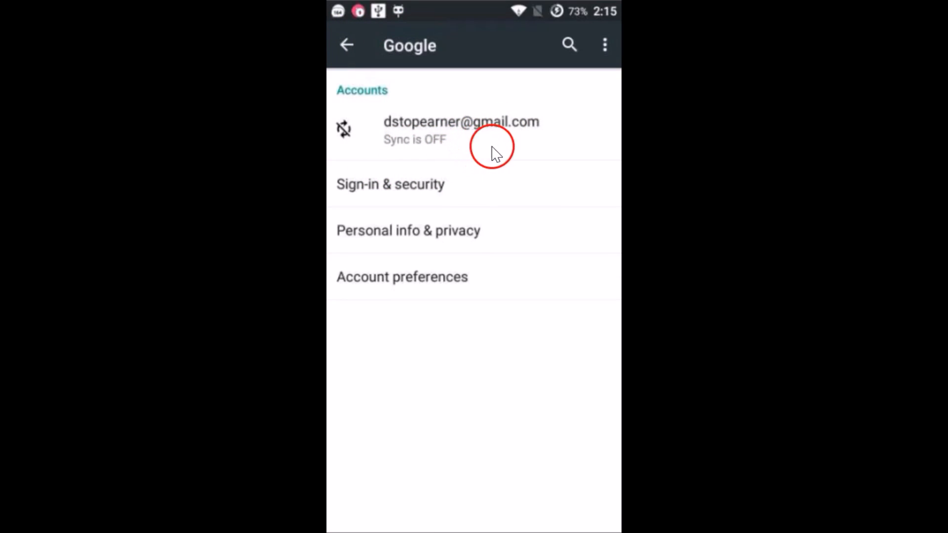
mouse_move(347, 46)
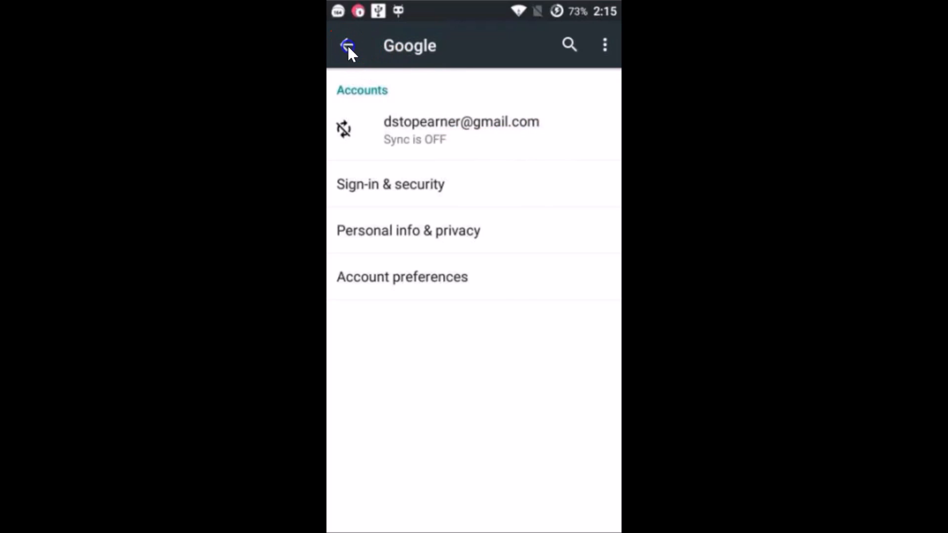
Re-enable Auto-sync data from the Accounts menu with OK and confirm Google shows syncing
click(347, 46)
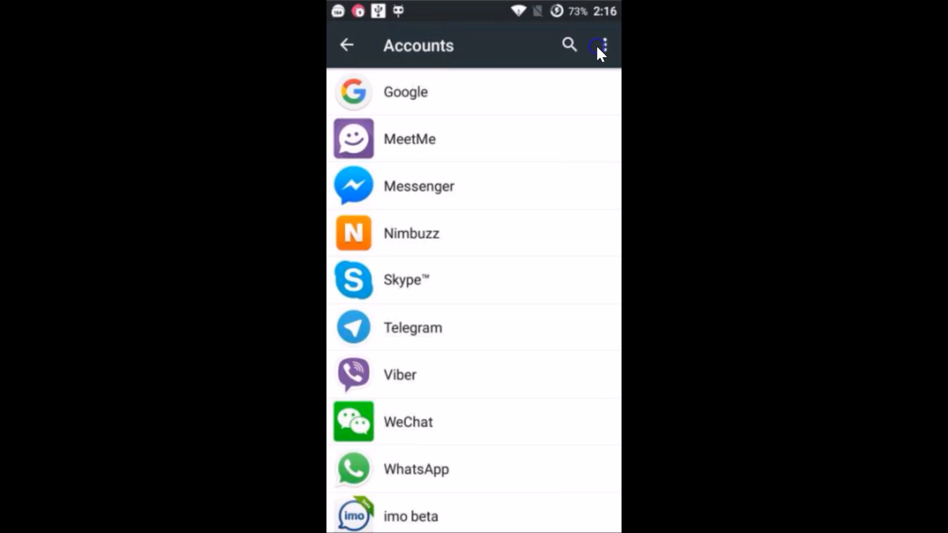
click(598, 44)
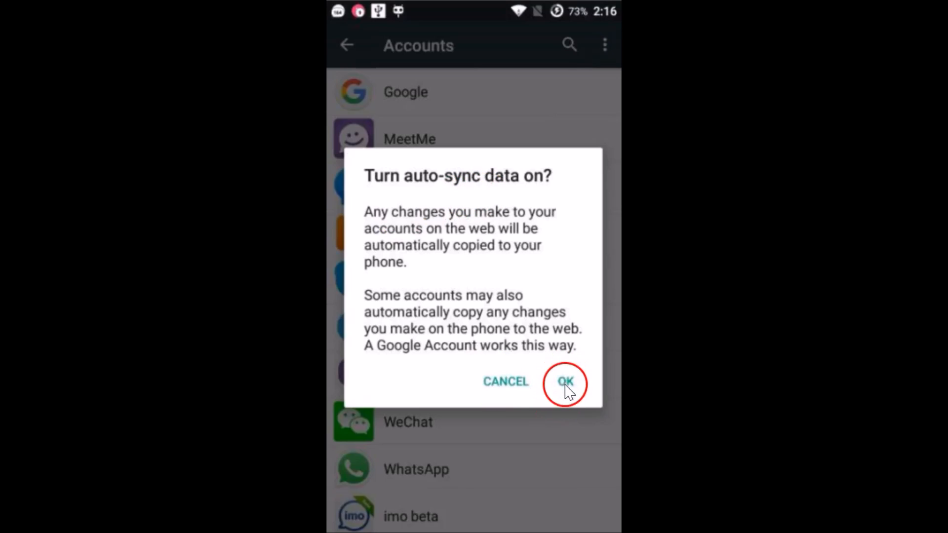
click(565, 382)
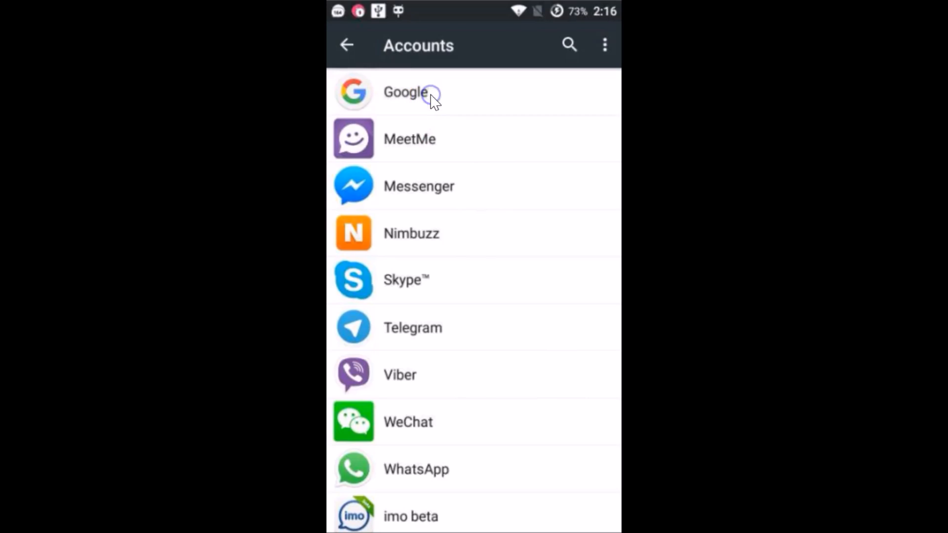
click(405, 92)
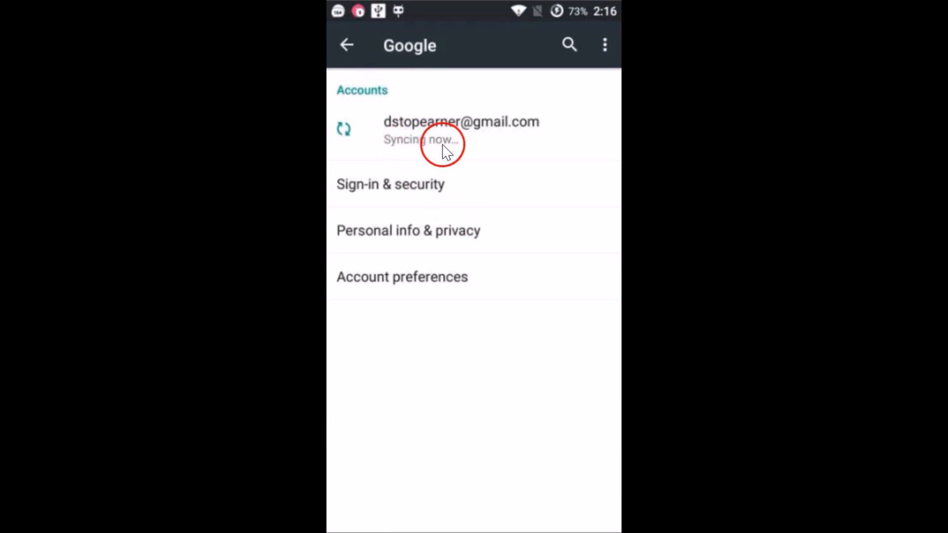
mouse_move(490, 150)
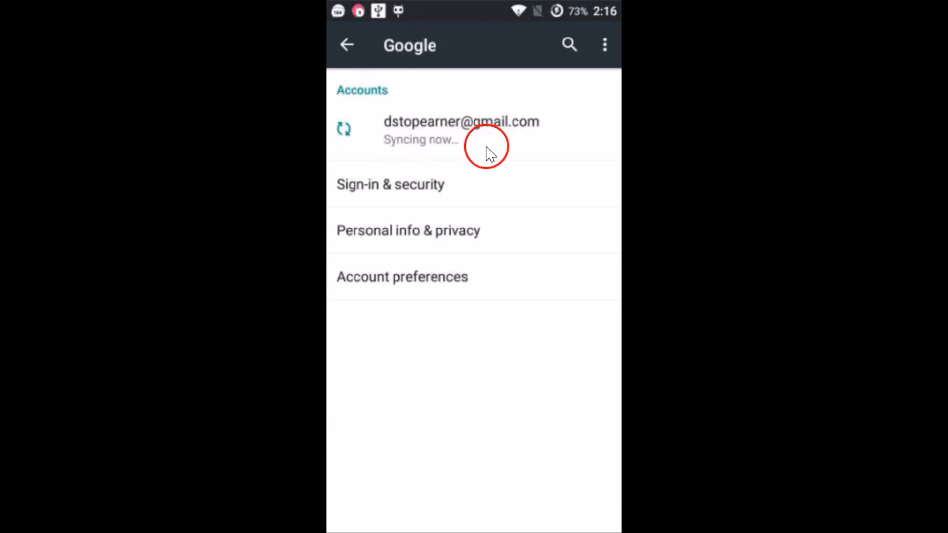